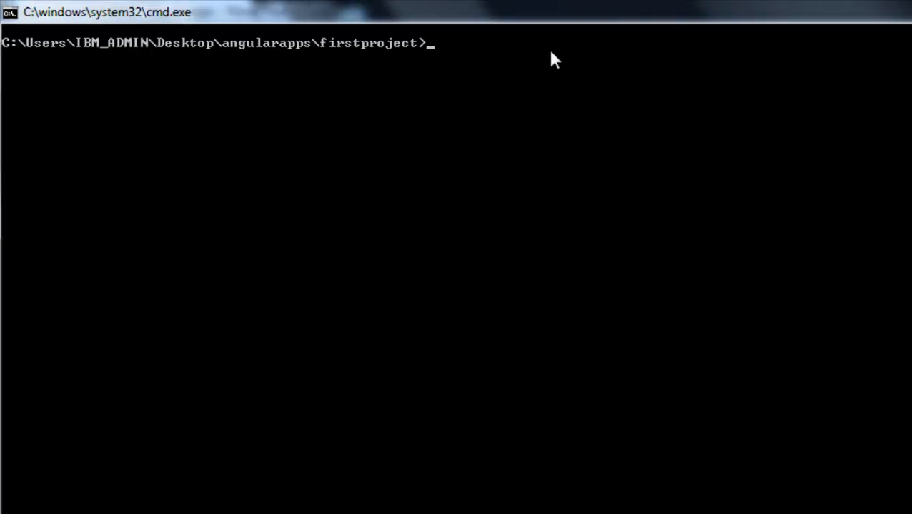
Enter "ng serve --port 2500" at the firstproject prompt without running it.
text(ng serve)
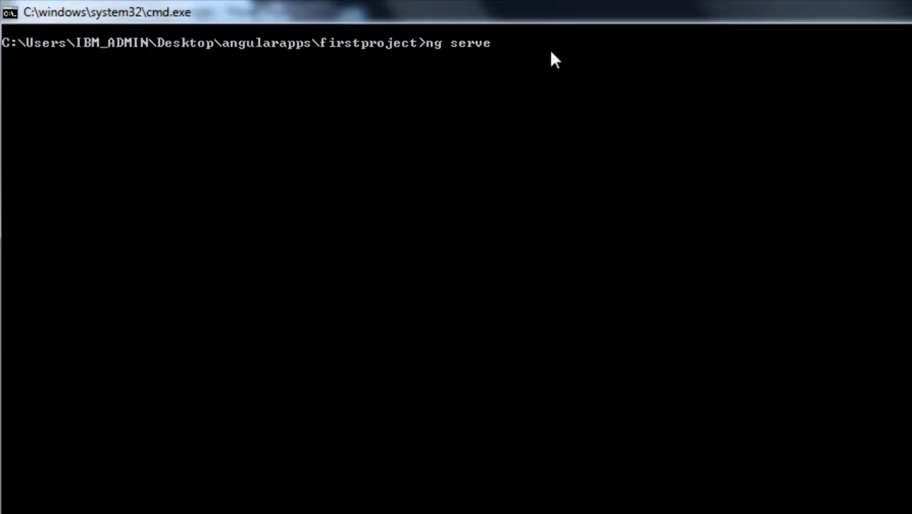
text(--)
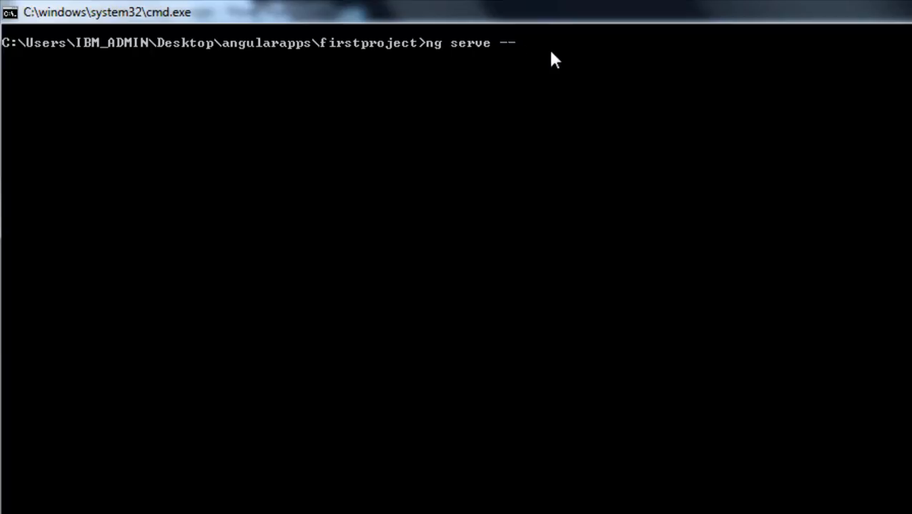
text(p)
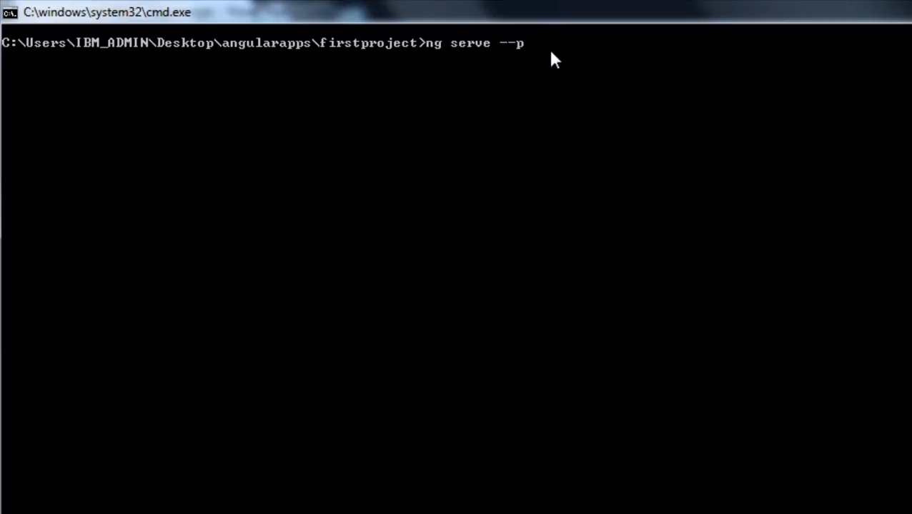
text(ort)
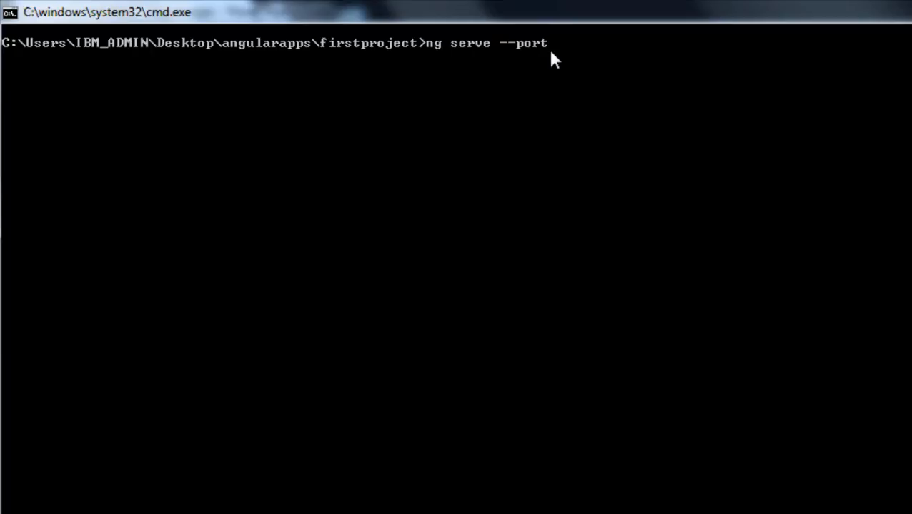
text(2)
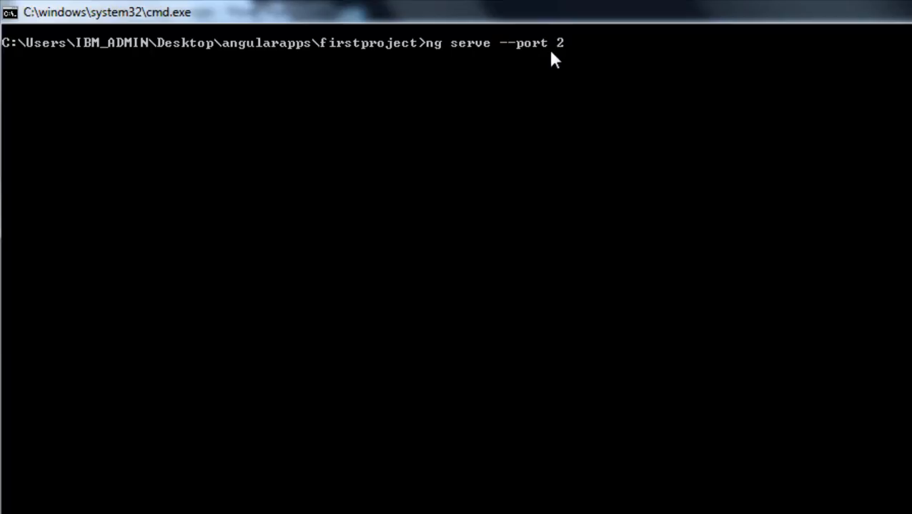
text(50)
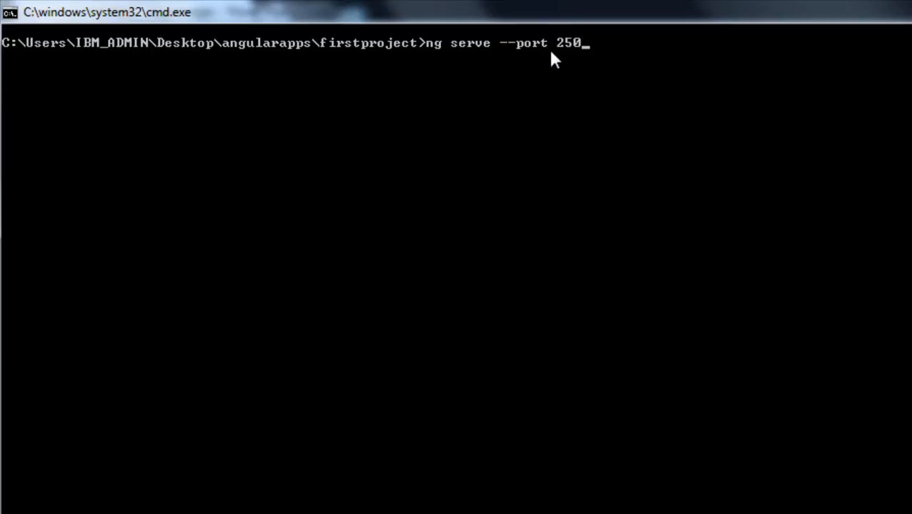
text(0)
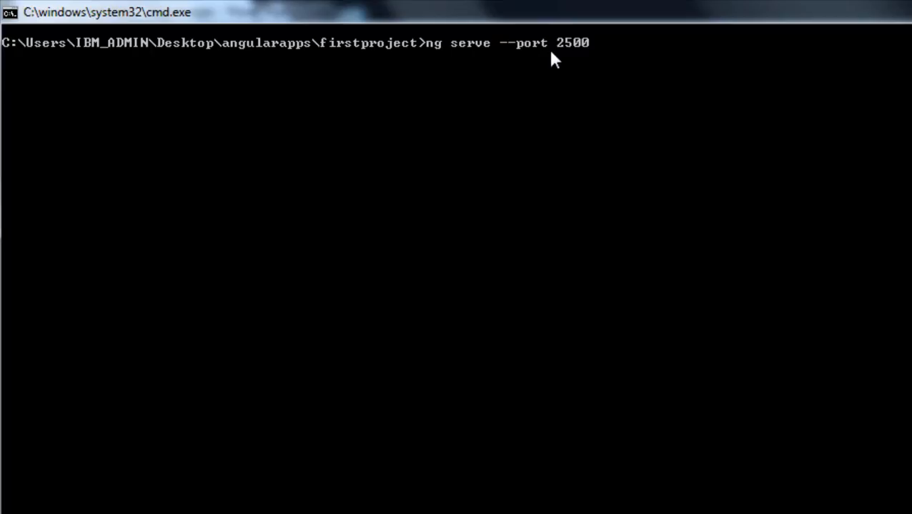
Run the dev server until it compiles, then start entering localhost in a new Chrome tab.
key(enter)
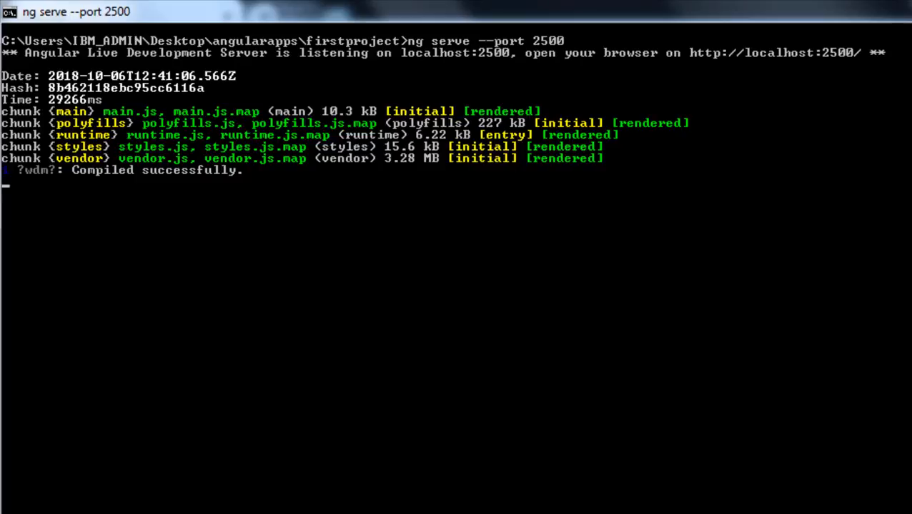
mouse_move(463, 77)
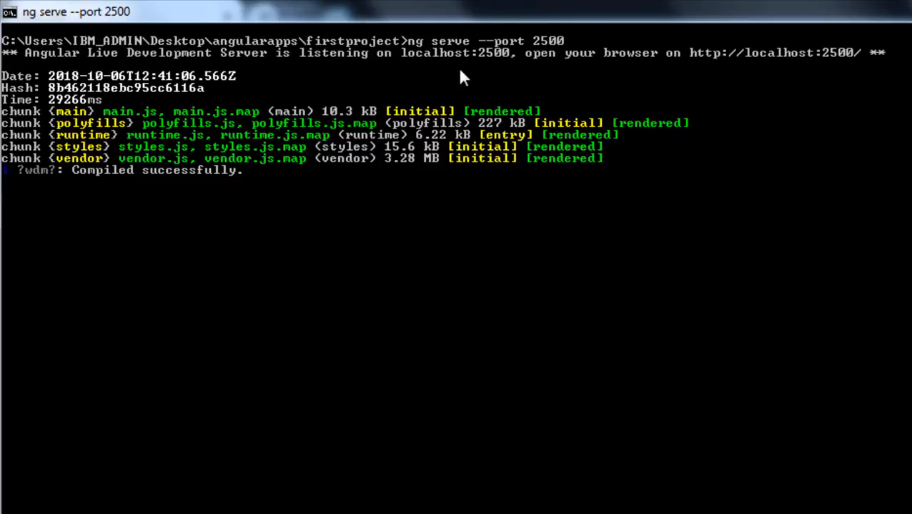
mouse_move(866, 68)
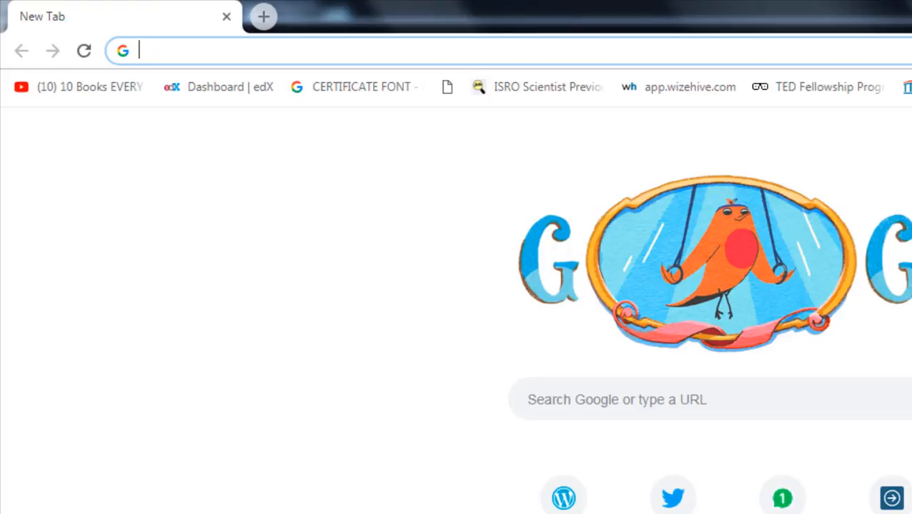
text(loc)
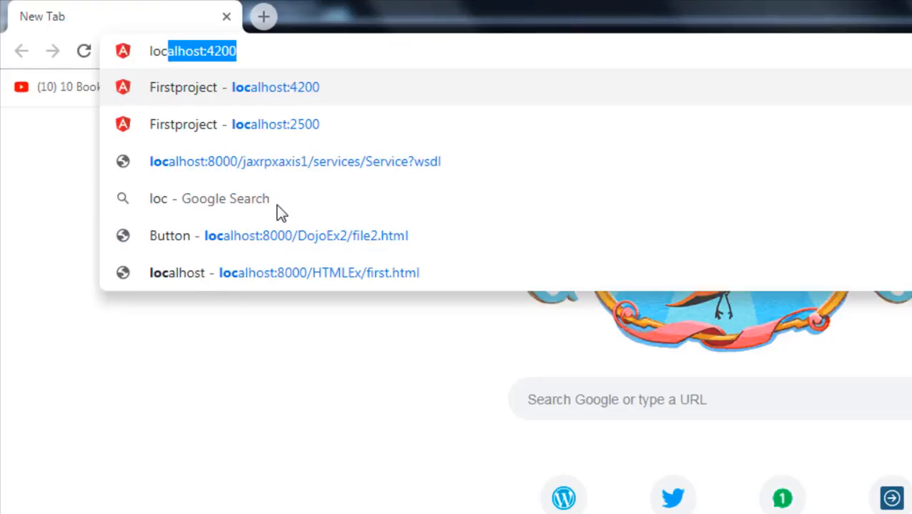